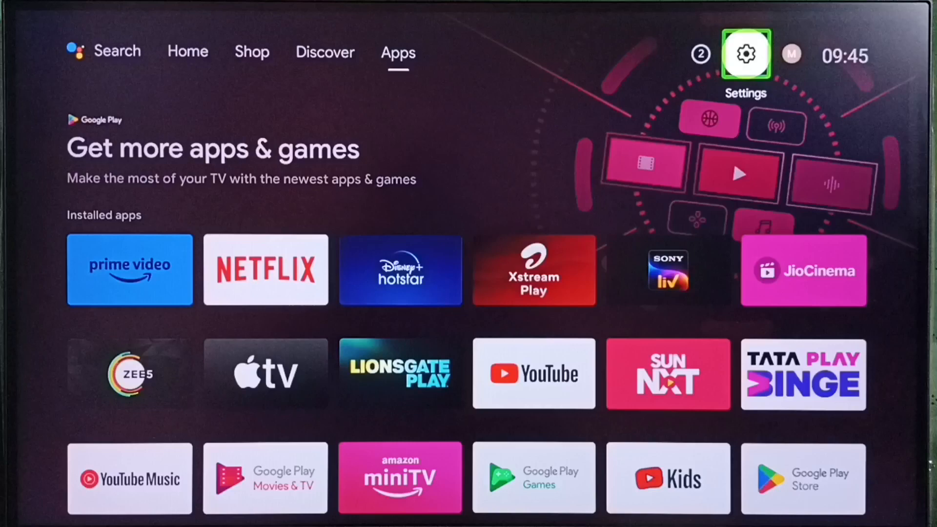
# - Reach the Google Assistant settings via the Settings gear and Device Preferences
pyautogui.click(745, 53)
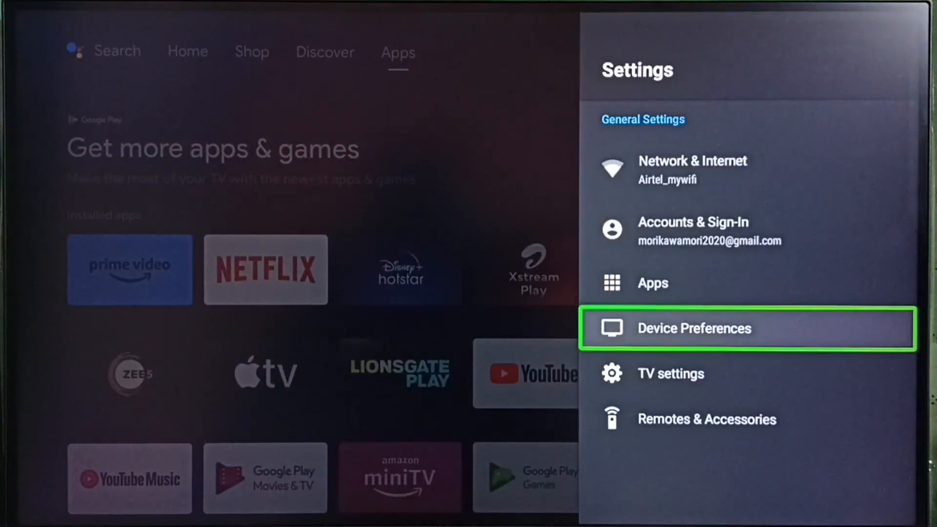
pyautogui.click(693, 328)
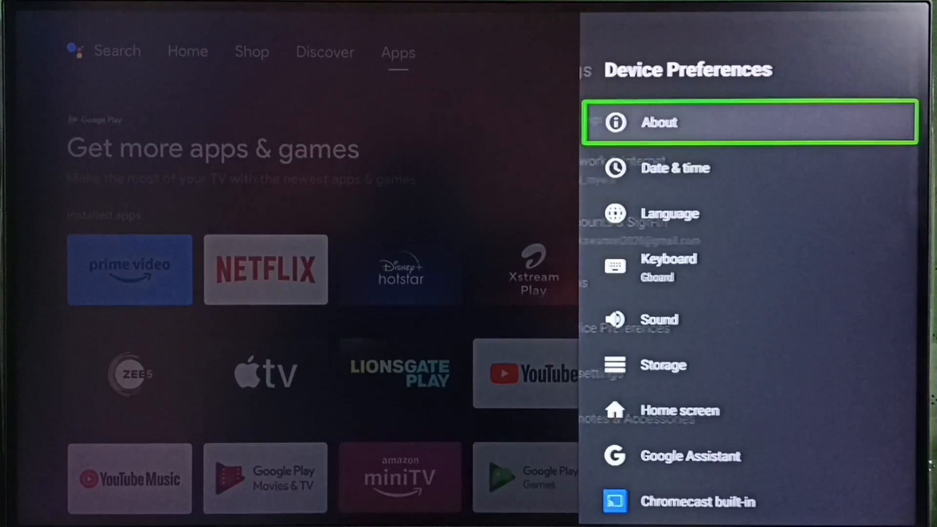
pyautogui.scroll(-3)
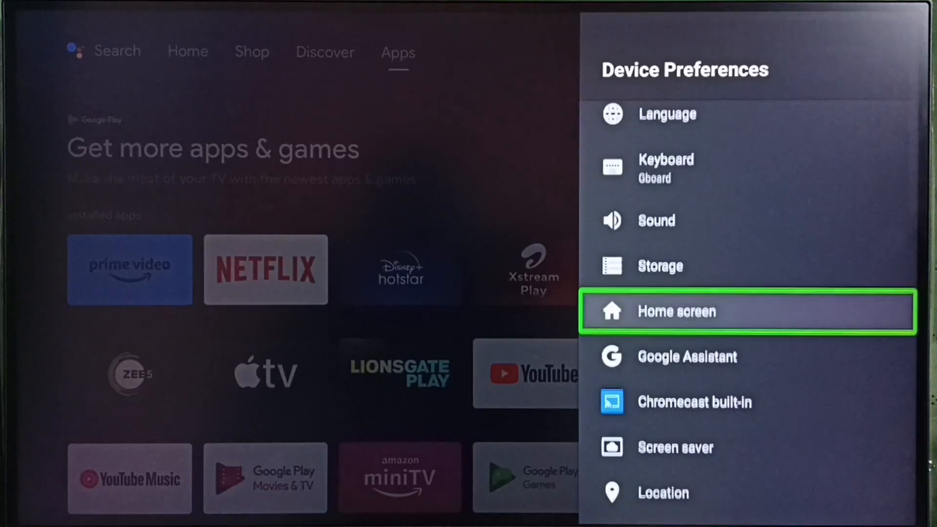
pyautogui.scroll(-3)
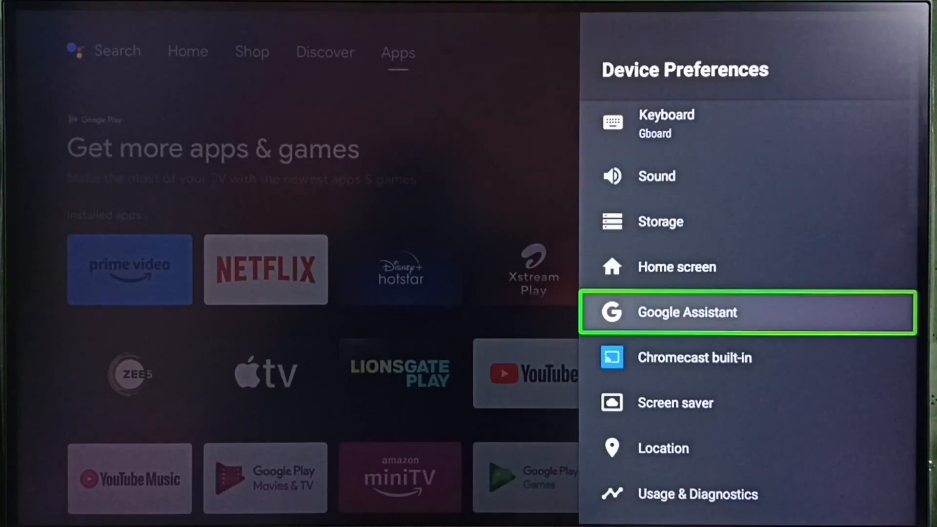
pyautogui.click(687, 312)
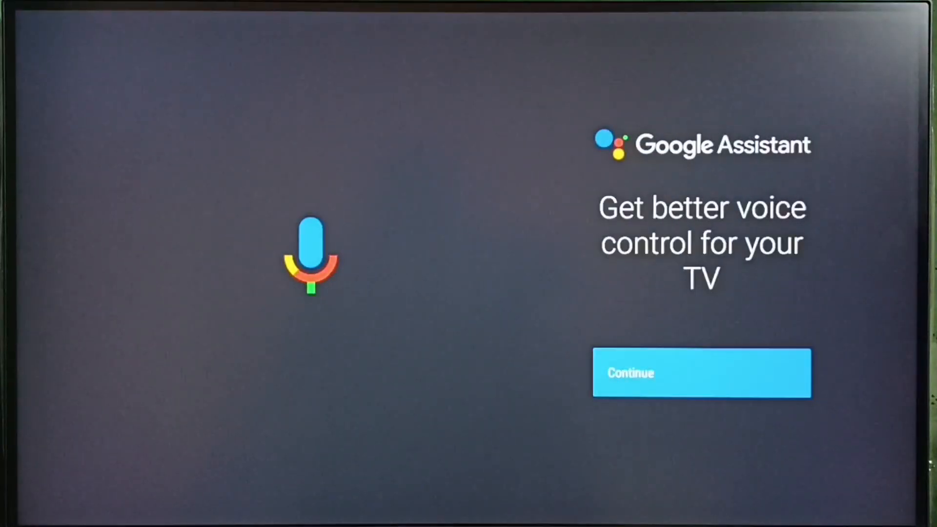
# - Continue Assistant setup, allow searching across all TV apps, and answer the email updates prompt
pyautogui.click(702, 372)
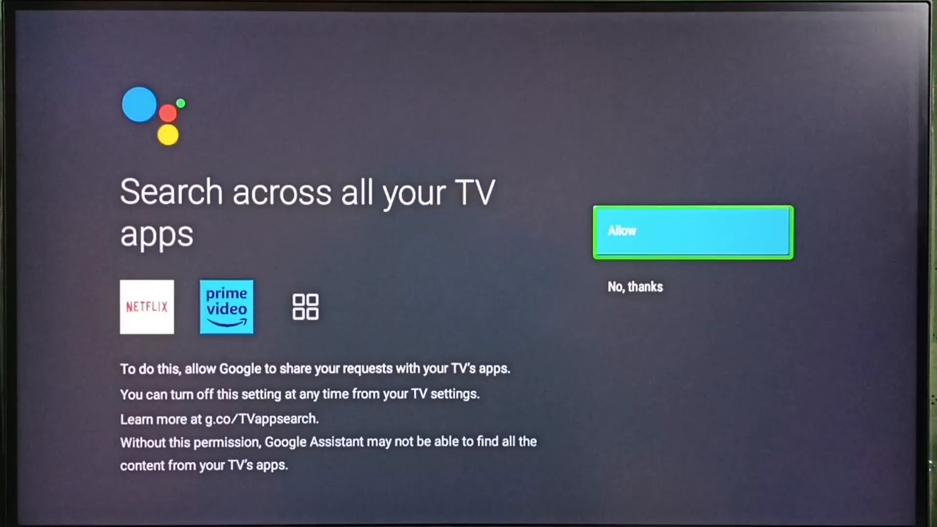
pyautogui.click(692, 232)
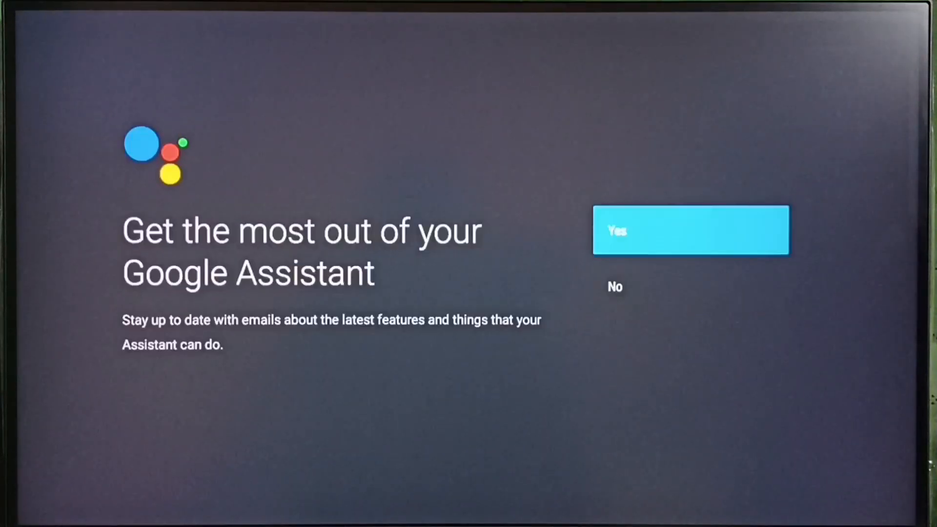
pyautogui.click(691, 229)
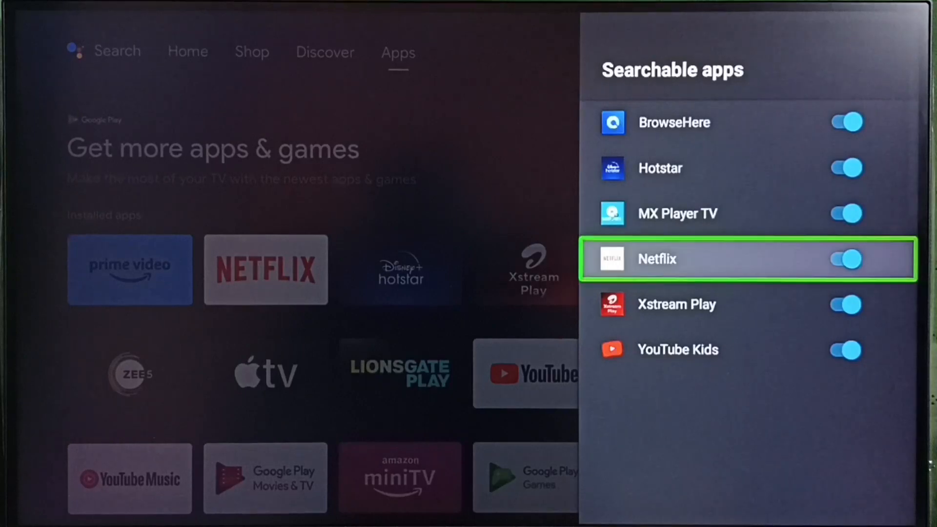
# - Switch Netflix off and back on in Searchable apps, then return to Assistant settings
pyautogui.click(844, 259)
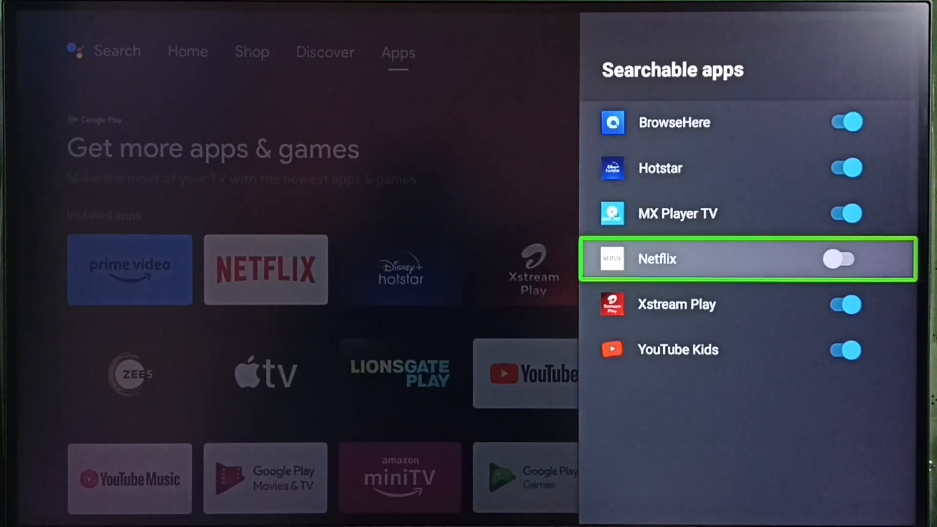
pyautogui.click(844, 259)
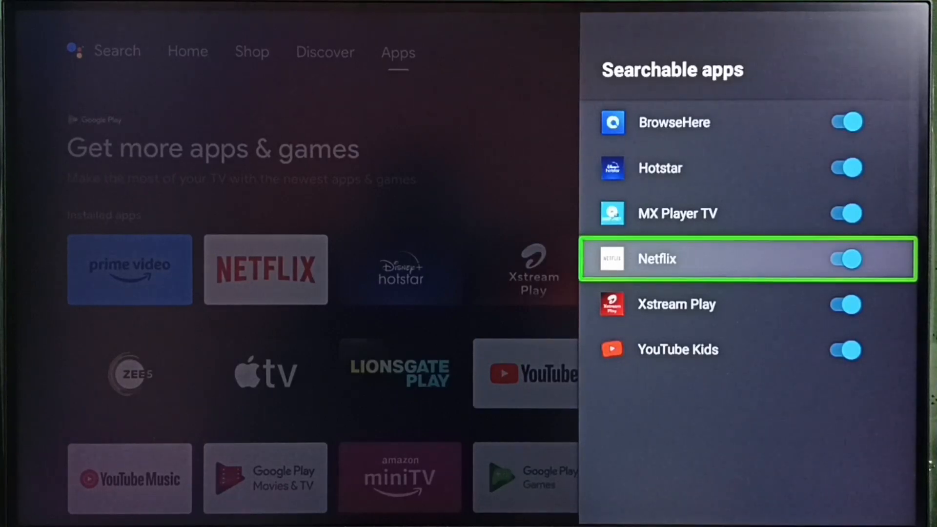
pyautogui.press('Back')
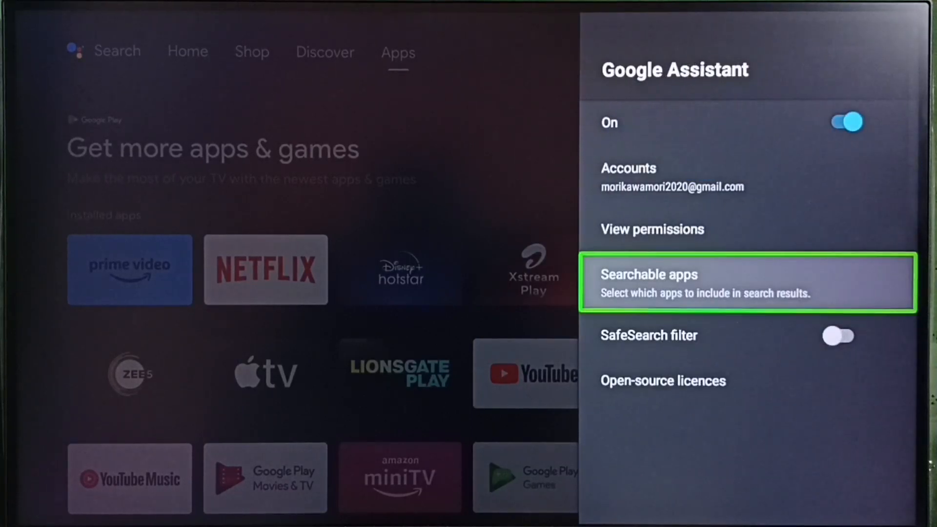